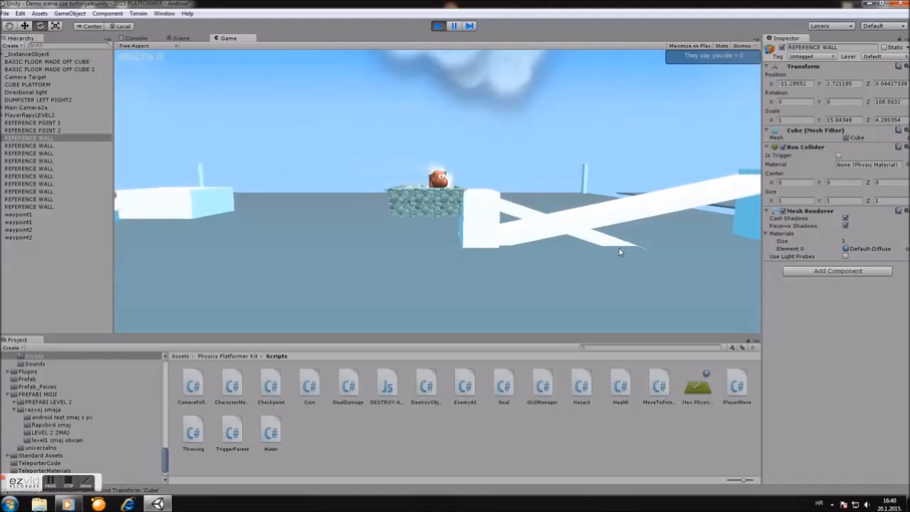
Step: Stop the running game preview to return the level to editing mode
left_click(182, 37)
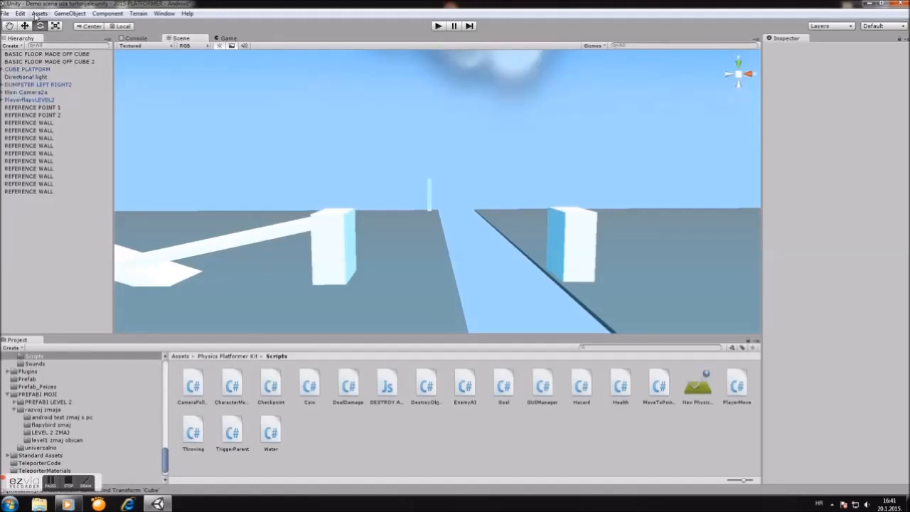
Step: Add a new cube from GameObject > Create Other and move it beside the walkway end
left_click(69, 12)
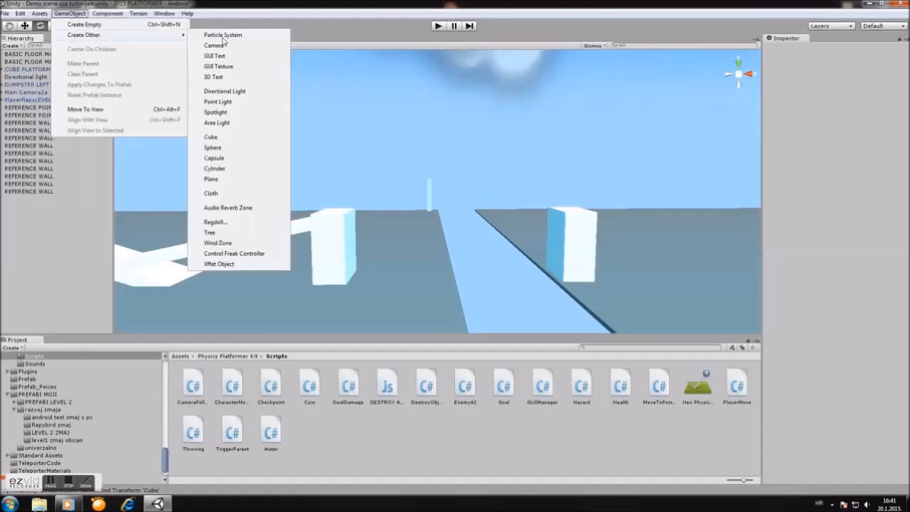
left_click(210, 137)
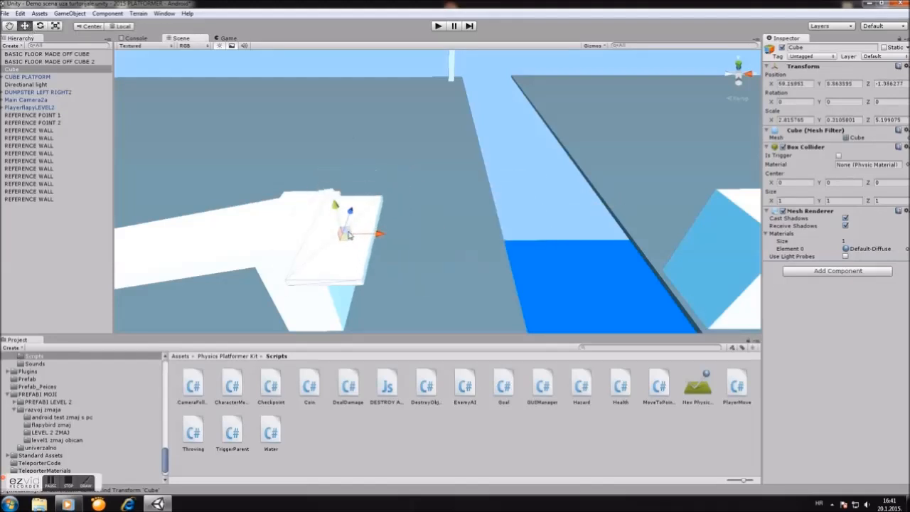
left_click_drag(348, 235, 367, 244)
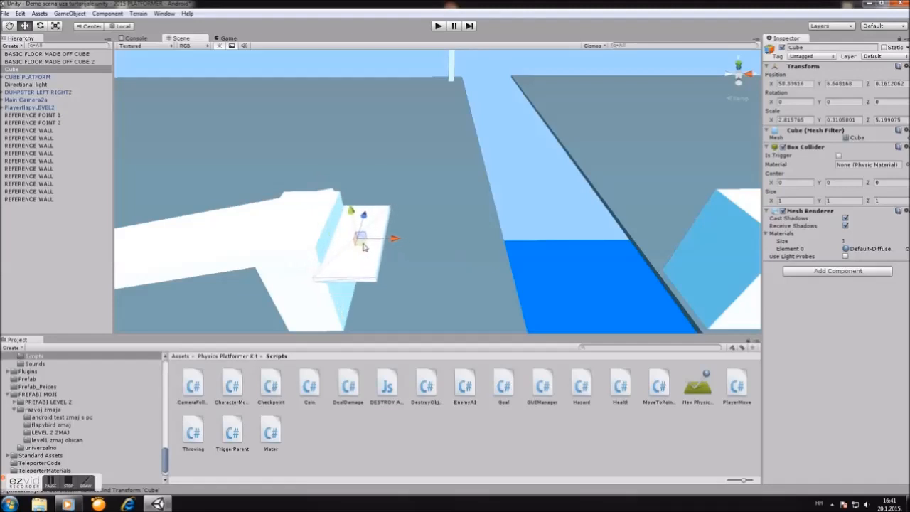
left_click_drag(362, 242, 363, 213)
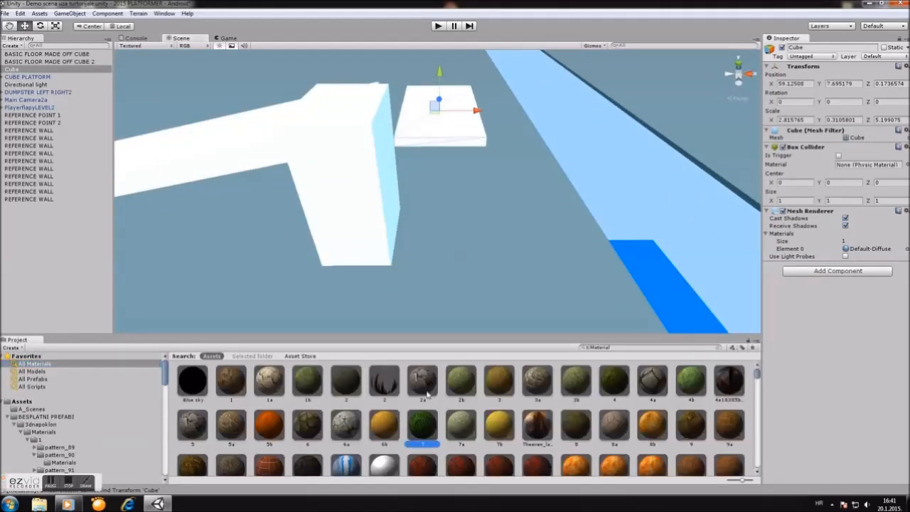
Step: Apply the grass material to the cube and begin adding a sphere
left_click(422, 424)
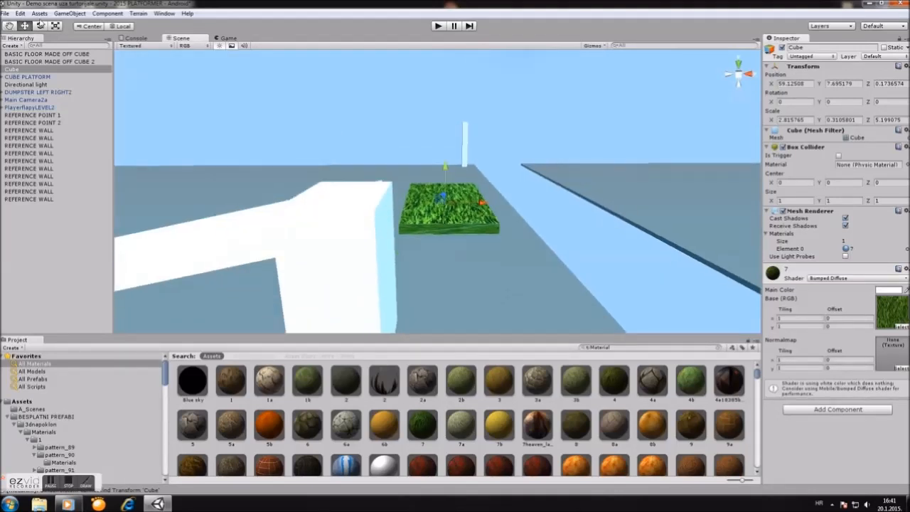
left_click(69, 13)
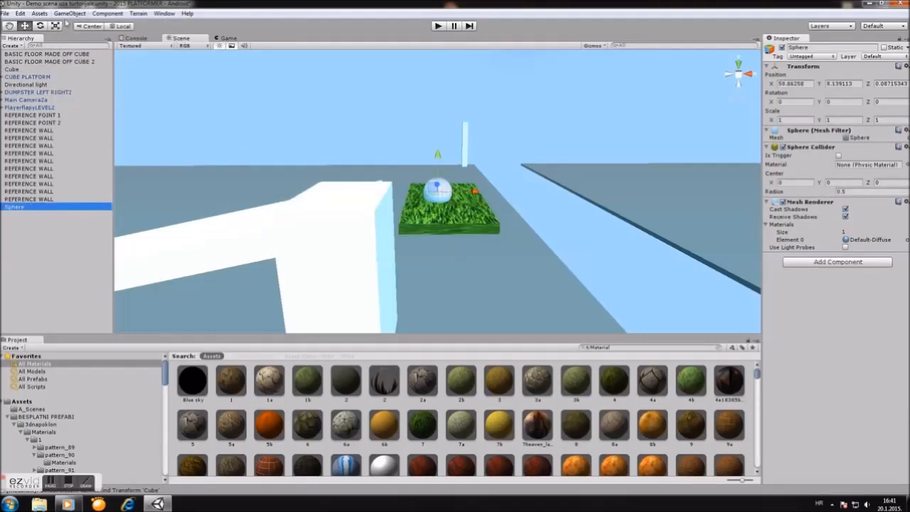
Step: Add a second sphere near the platform, then select the platform cube
left_click(70, 12)
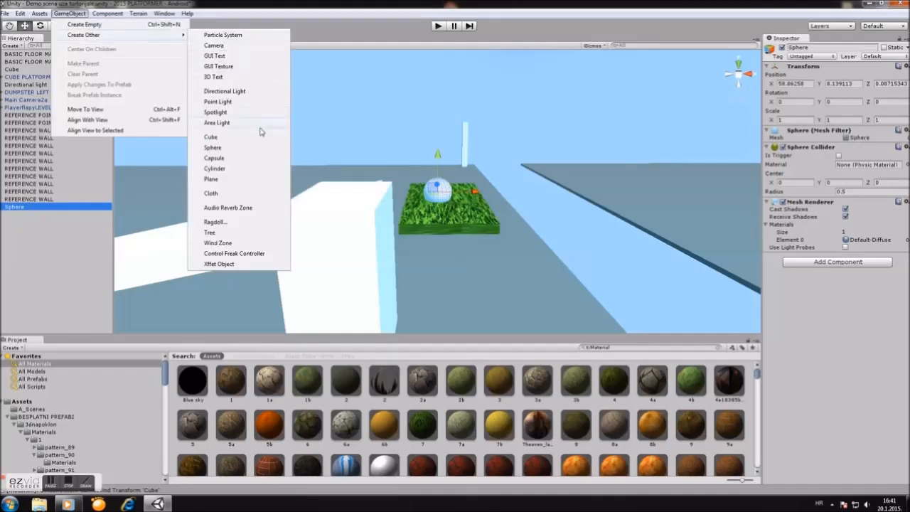
left_click(213, 147)
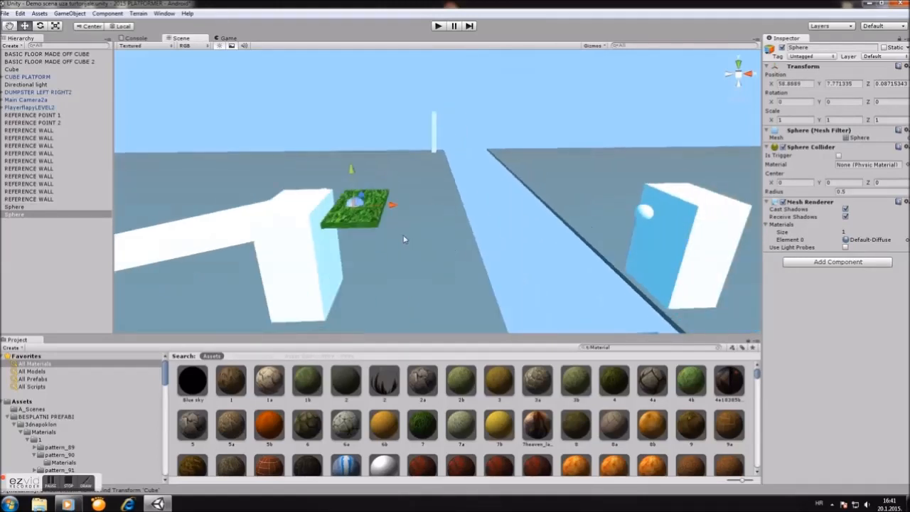
left_click(13, 69)
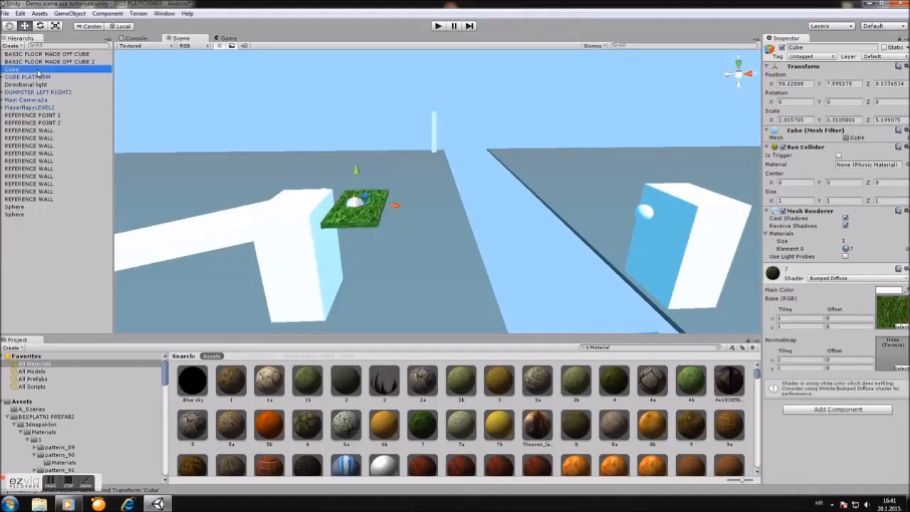
Step: Rename the platform cube to 'turbo box'
double_click(11, 68)
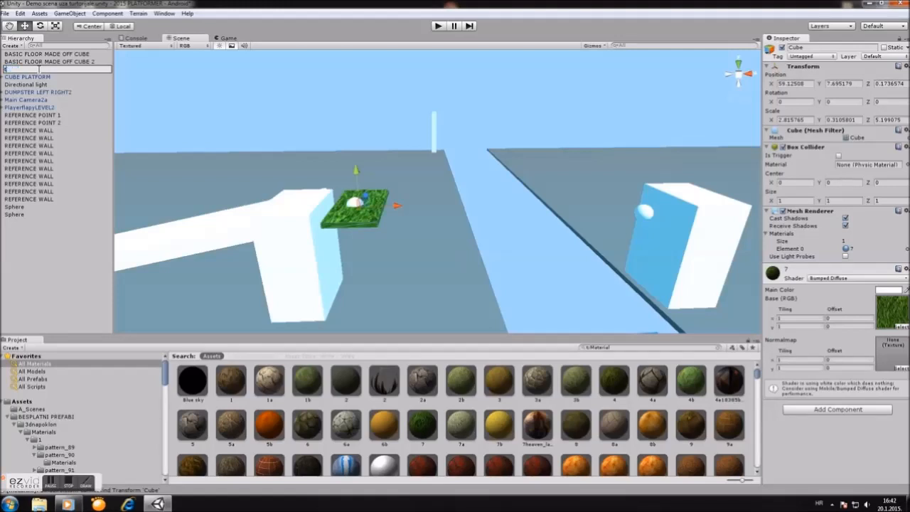
type("turbo box")
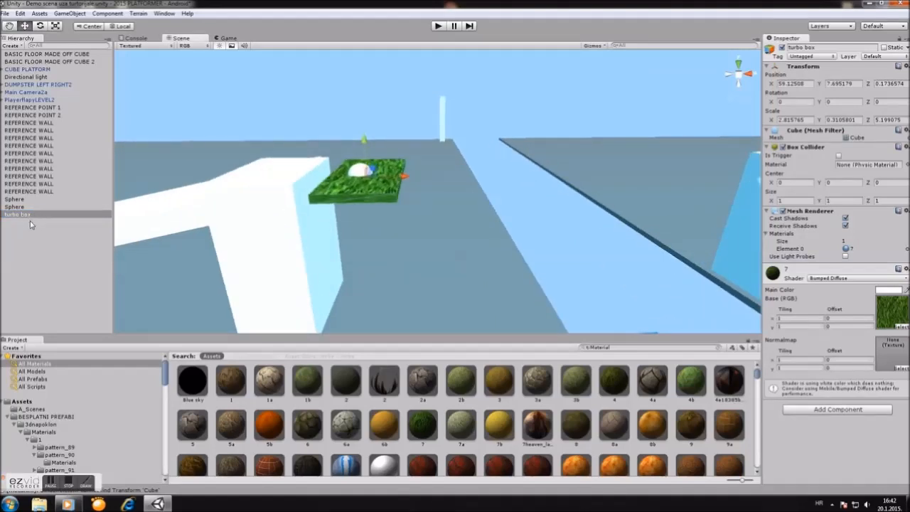
left_click(17, 214)
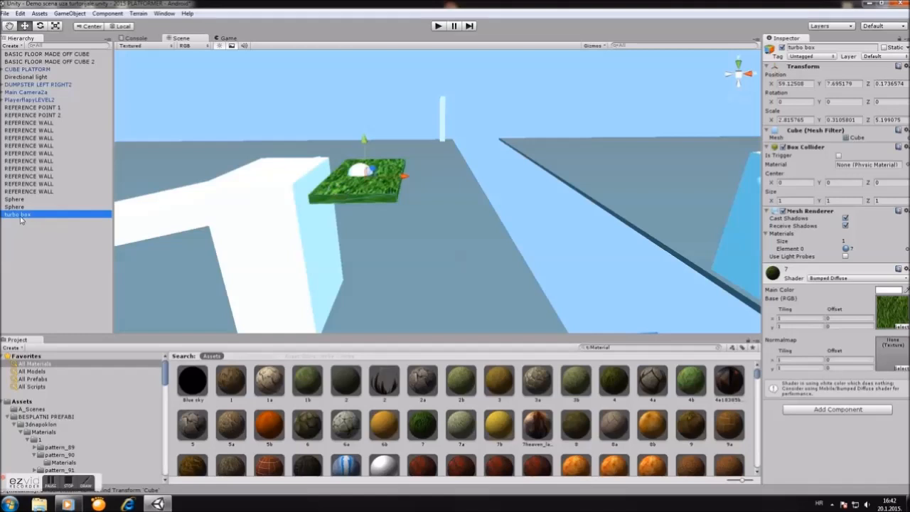
mouse_move(15, 222)
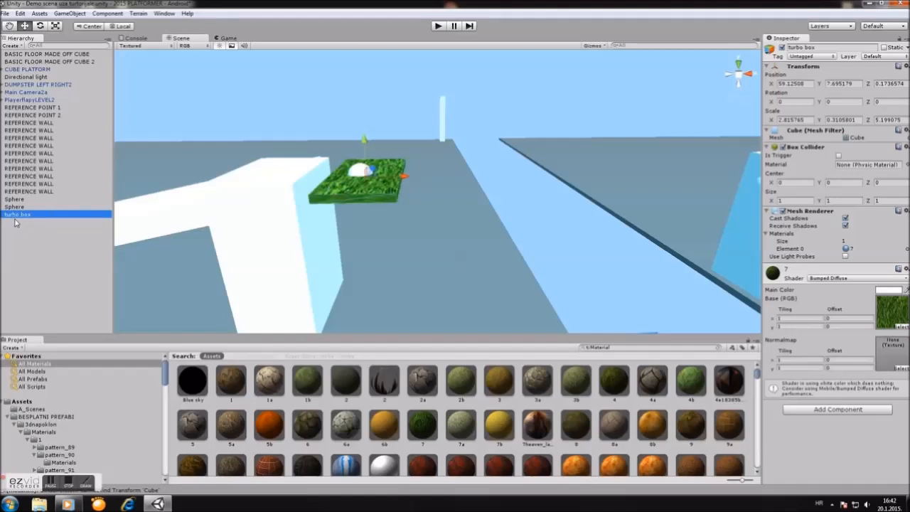
mouse_move(828, 76)
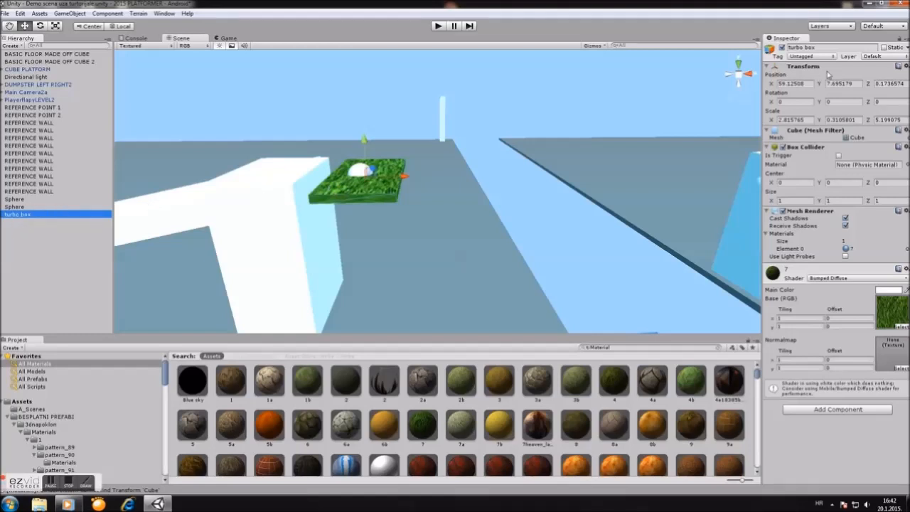
Step: Tag the turbo box platform as MovingPlatform in the Inspector
left_click(811, 57)
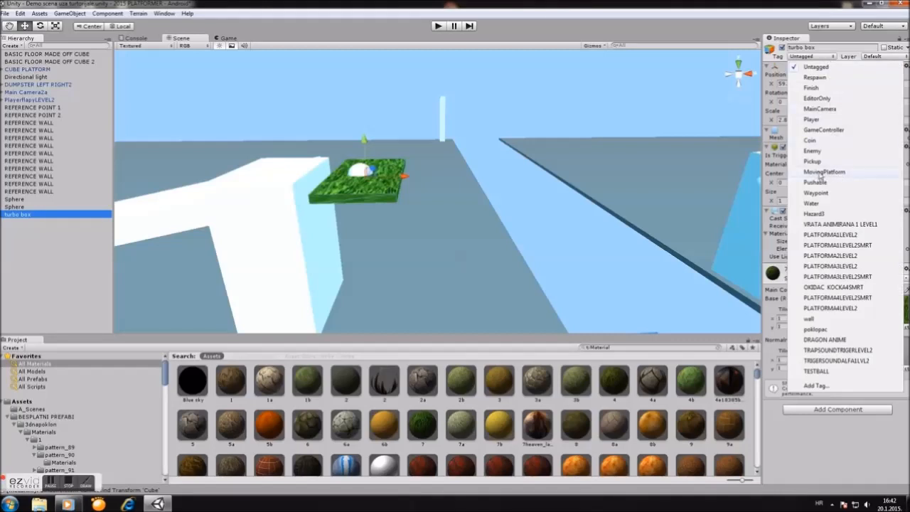
left_click(825, 172)
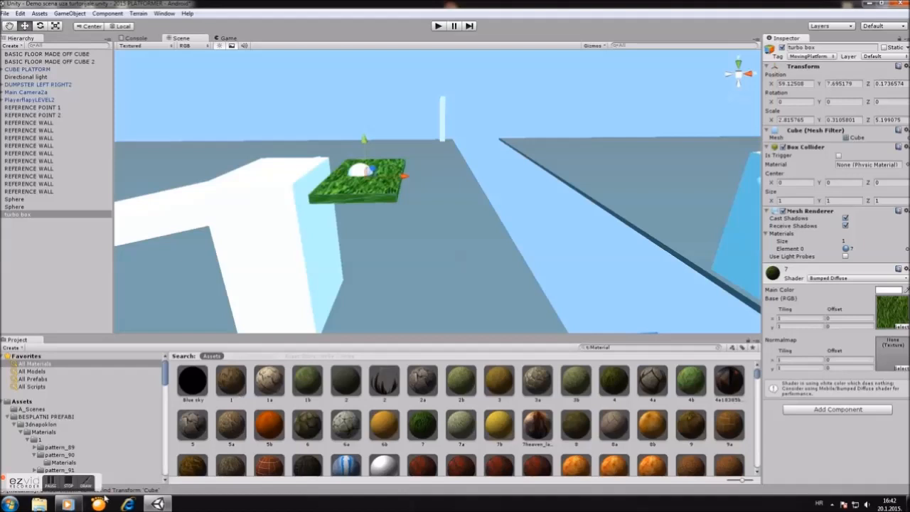
mouse_move(355, 158)
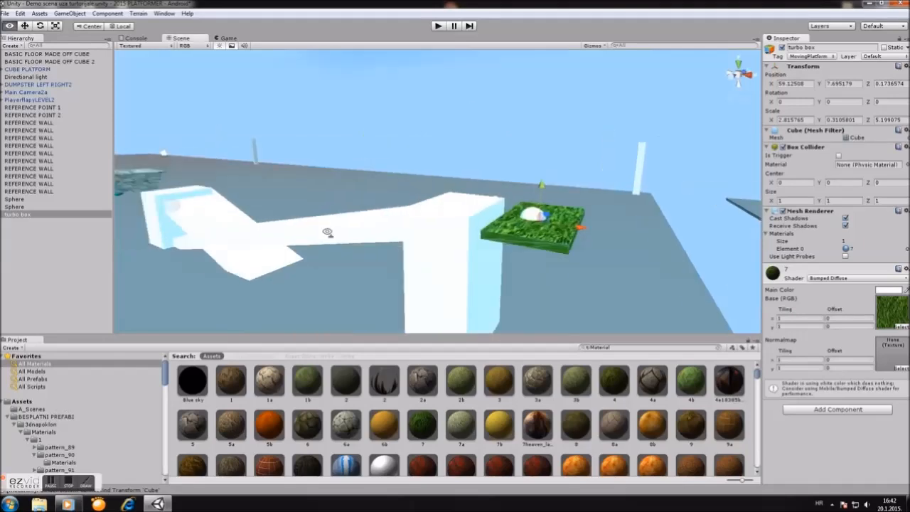
Step: Add a Rigidbody and the Move To Points script to turbo box and adjust its Speed value
left_click(37, 83)
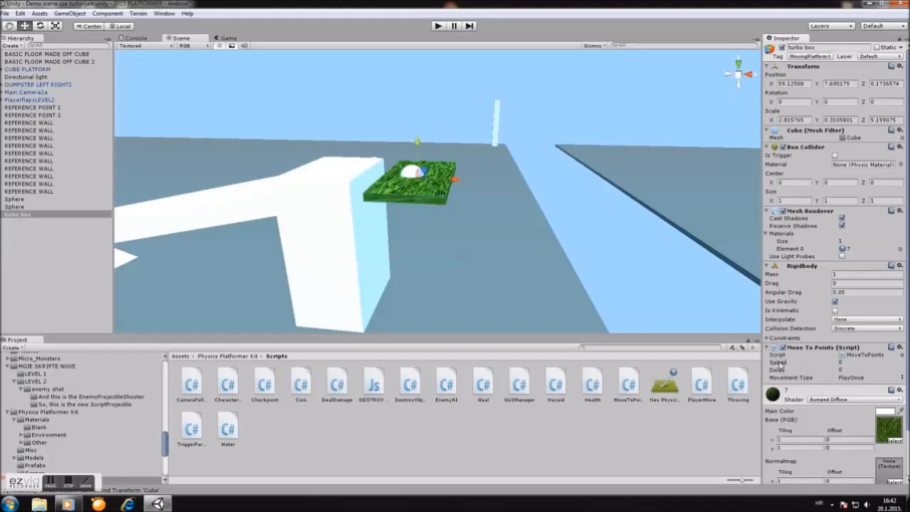
left_click(778, 363)
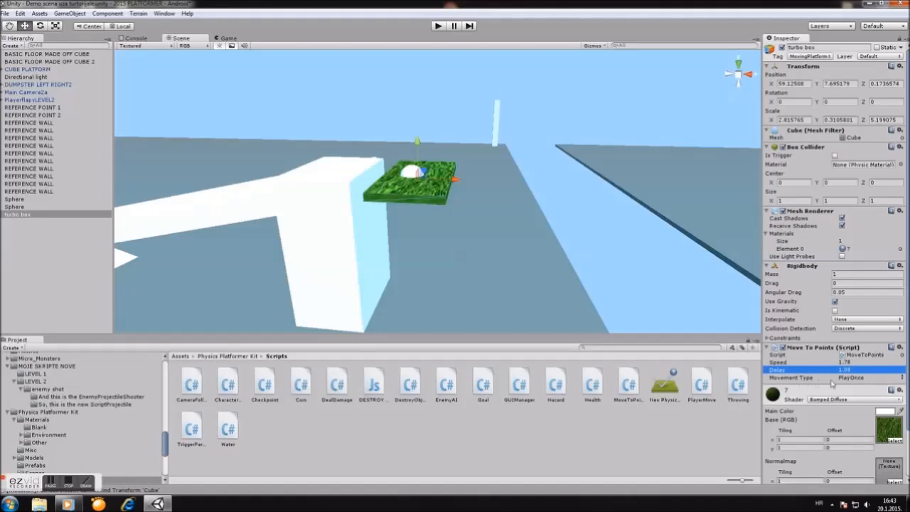
Step: Set Movement Type to PingPong and the Rigidbody interpolation to Interpolate
left_click(866, 378)
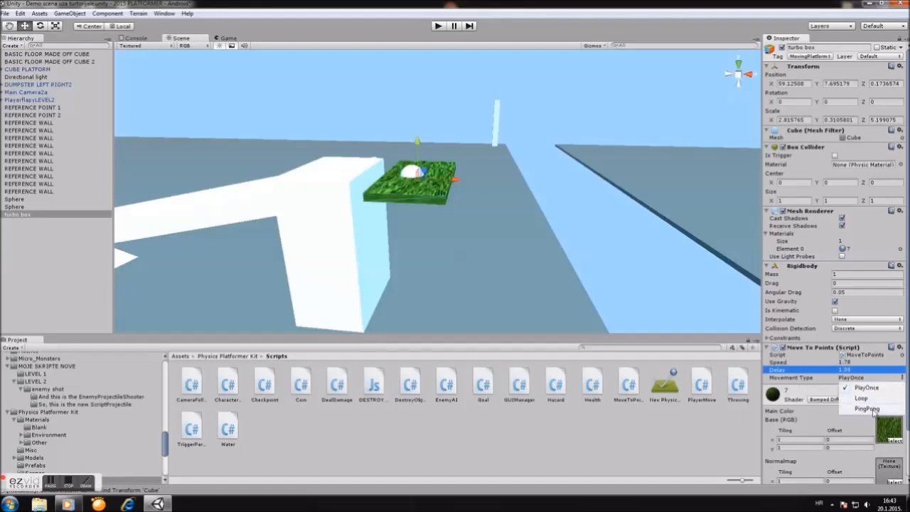
left_click(867, 410)
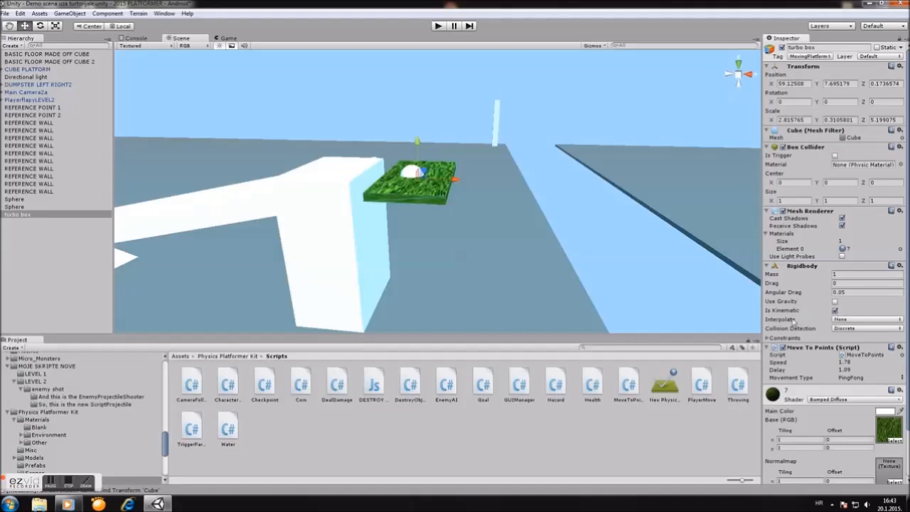
left_click(866, 319)
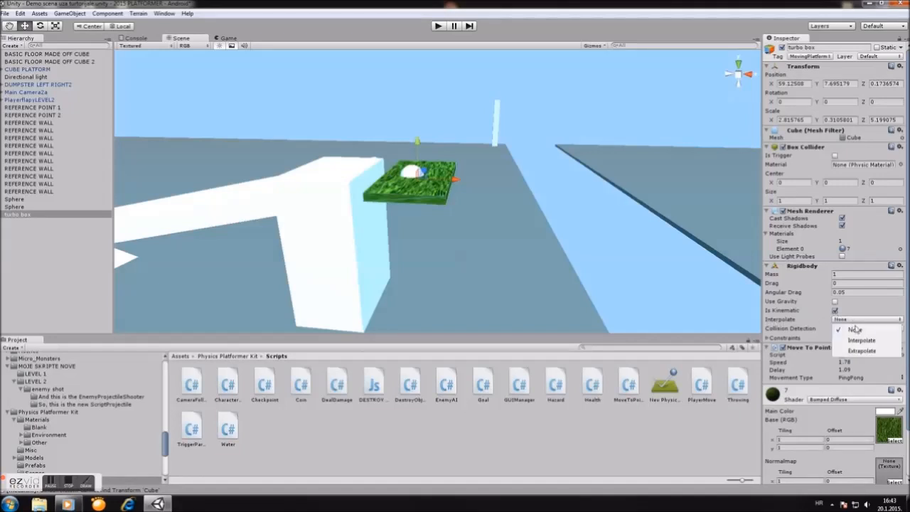
left_click(862, 340)
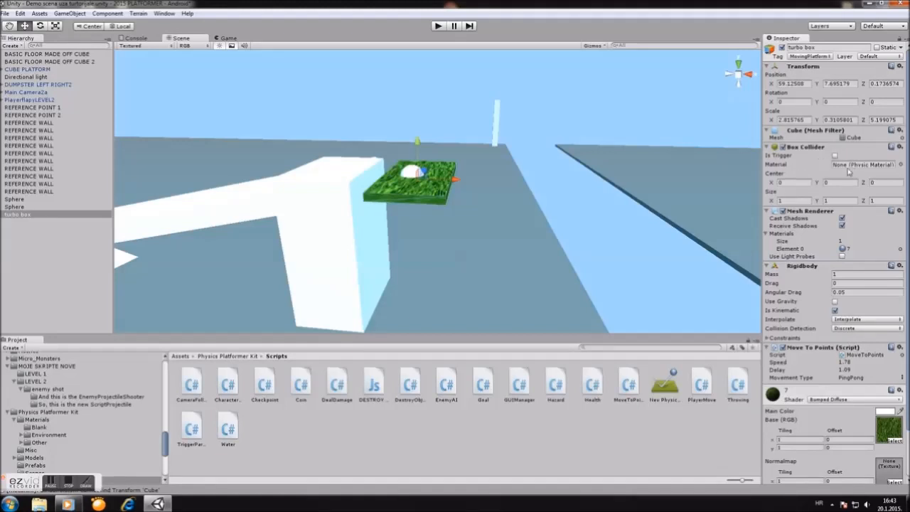
scroll("down", 3)
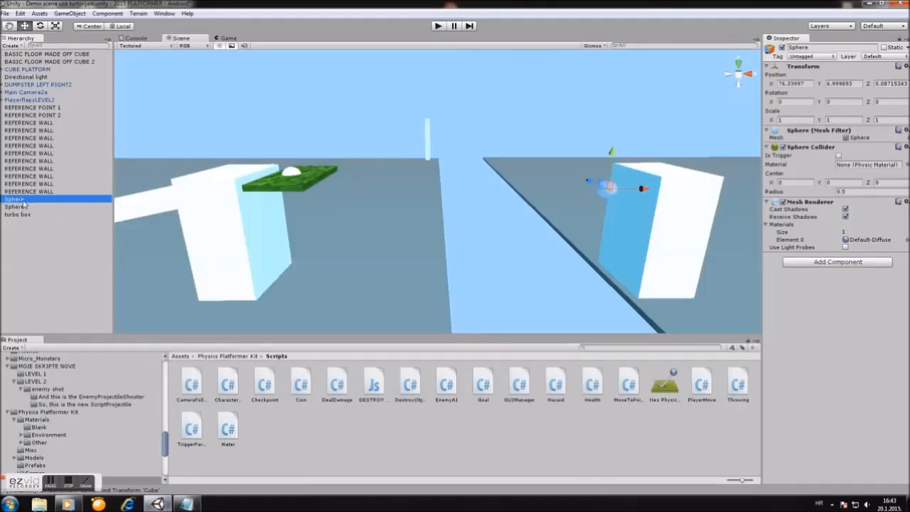
Step: Copy waypoint1, paste it under turbo box and give the copy the Waypoint tag
right_click(14, 206)
type("waypoint1")
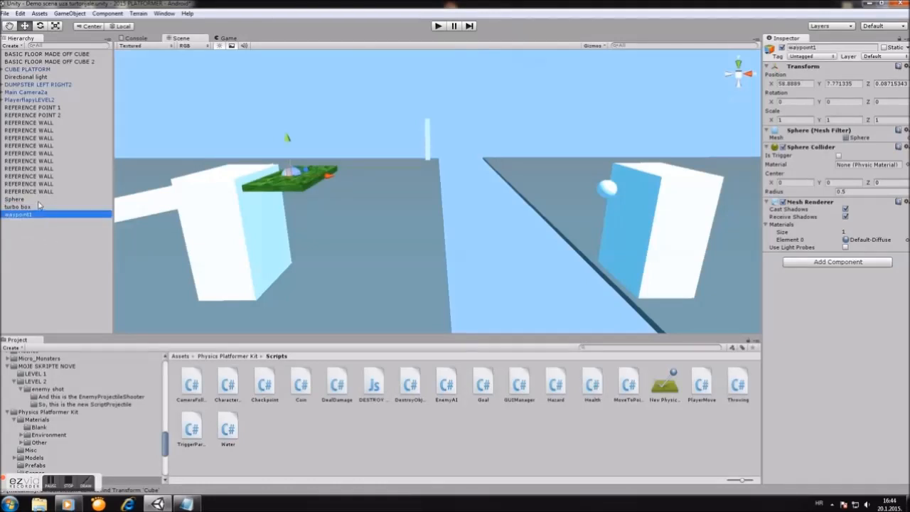
right_click(14, 199)
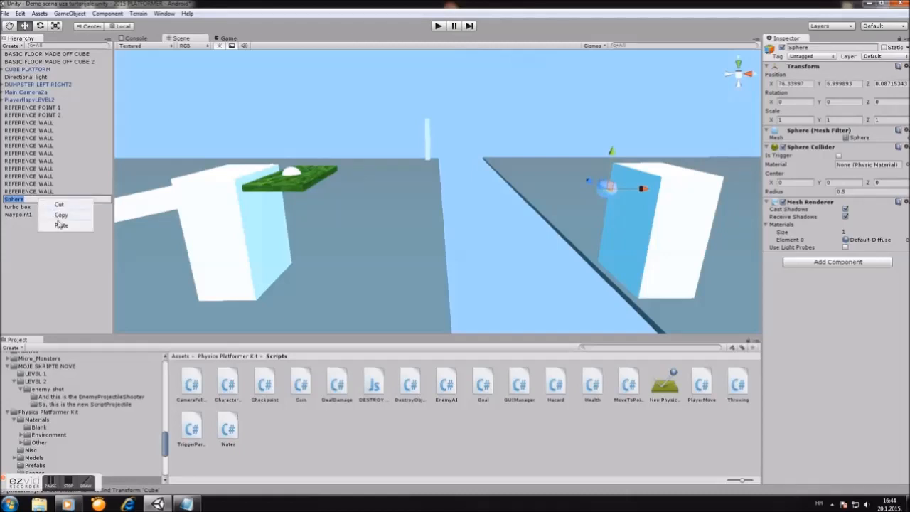
left_click(61, 225)
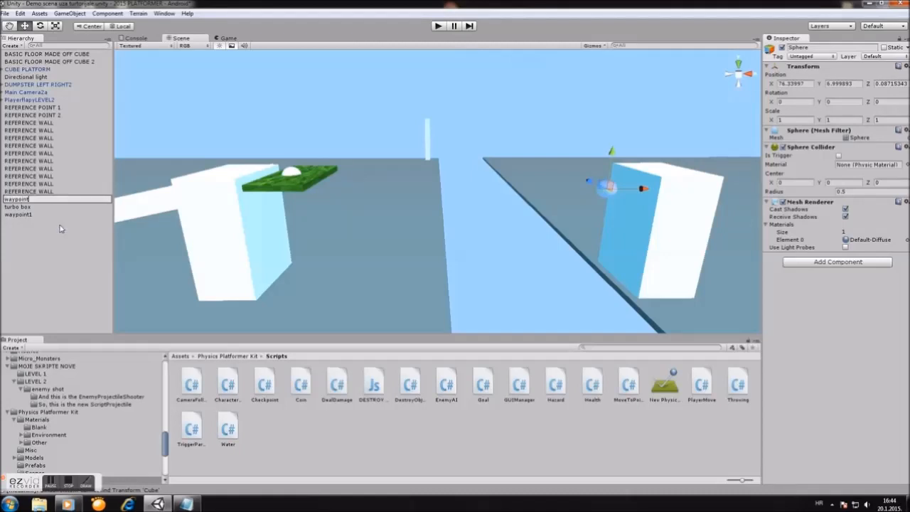
left_click(17, 213)
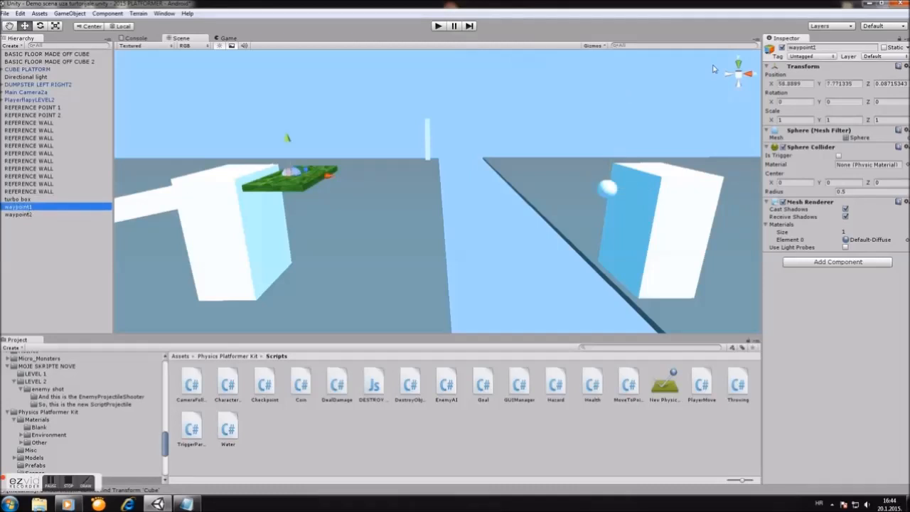
left_click(807, 57)
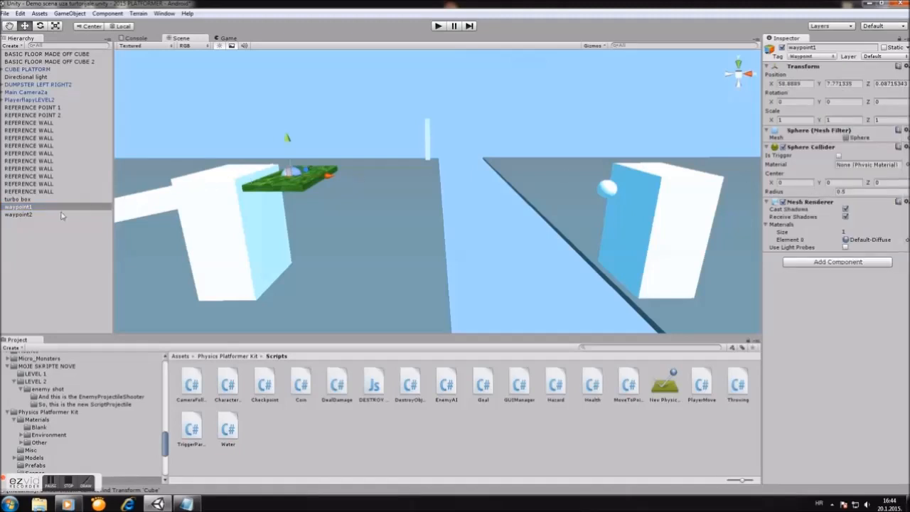
left_click(20, 215)
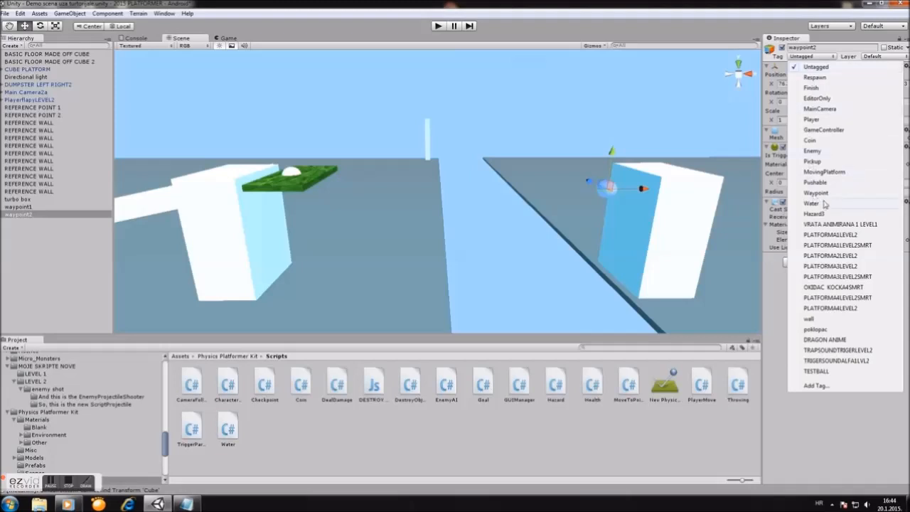
Step: Tag the first sphere as Waypoint and rename the second sphere to waypoint2
left_click(816, 194)
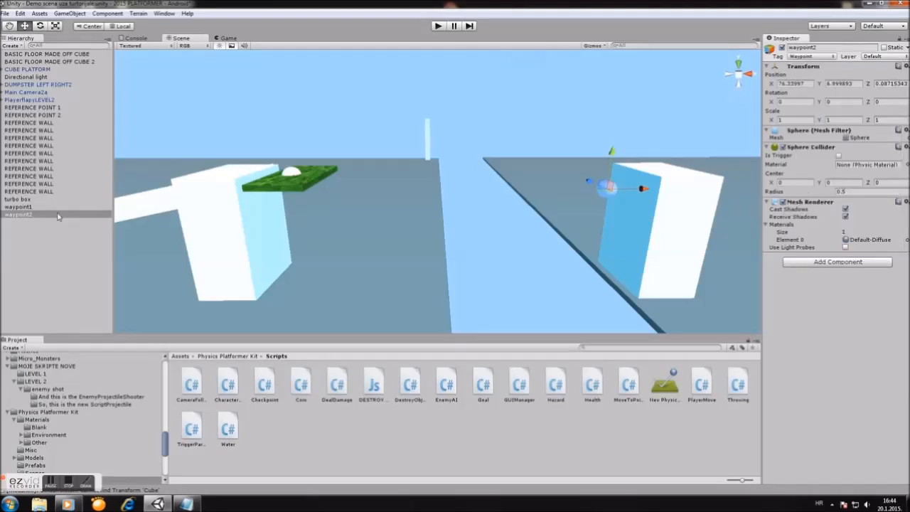
left_click(17, 207)
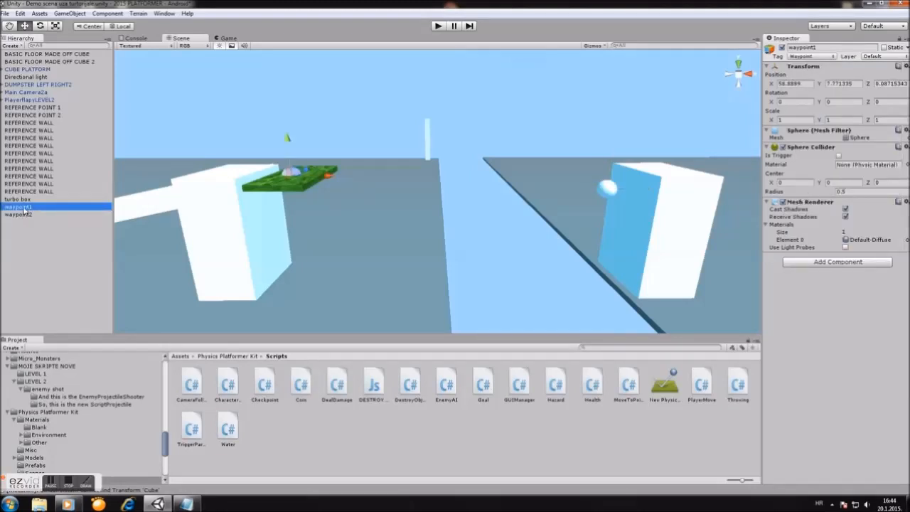
left_click(17, 206)
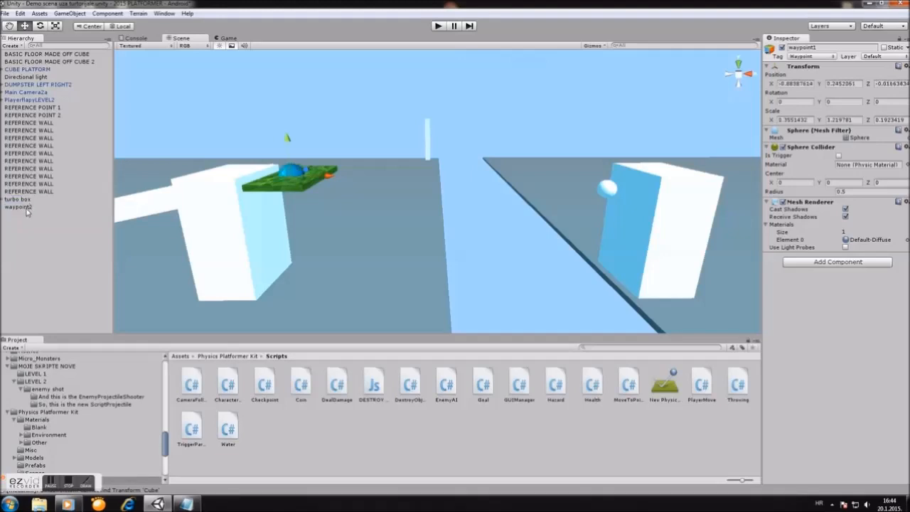
left_click(17, 208)
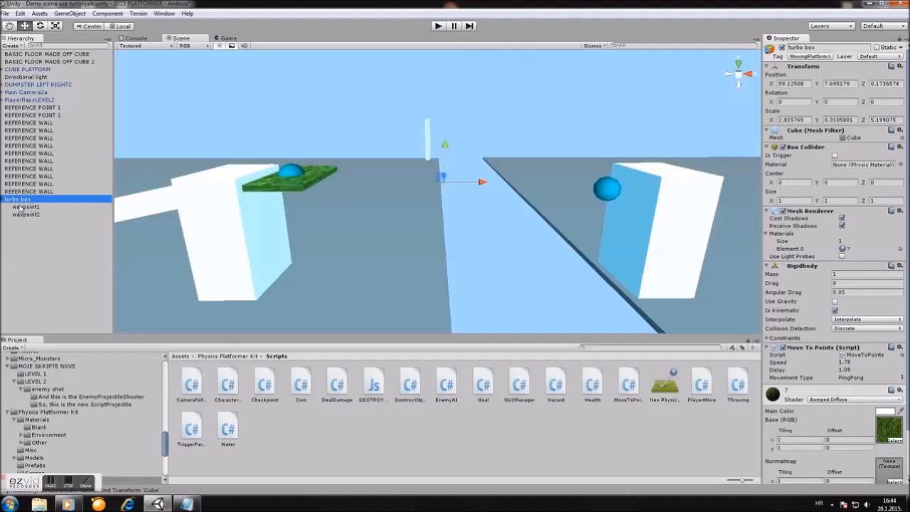
Step: Select each waypoint sphere under turbo box to check its tag settings
left_click(26, 208)
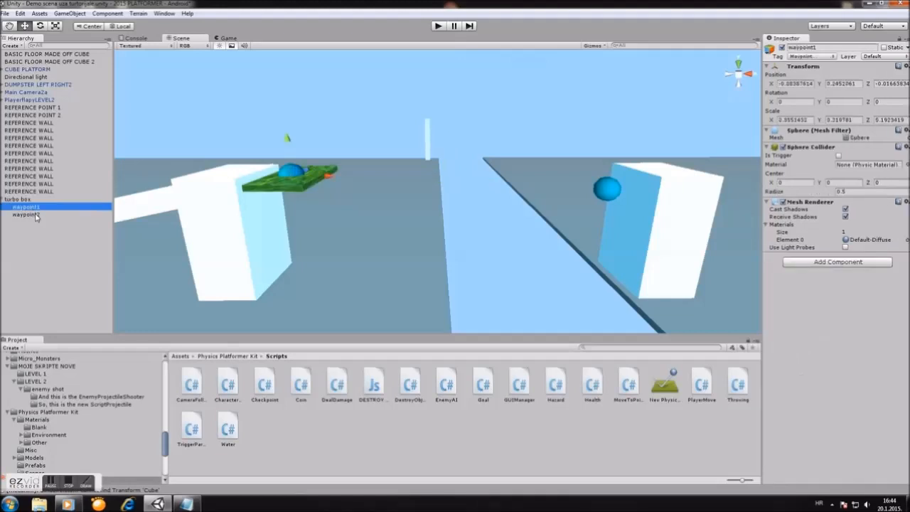
left_click(26, 200)
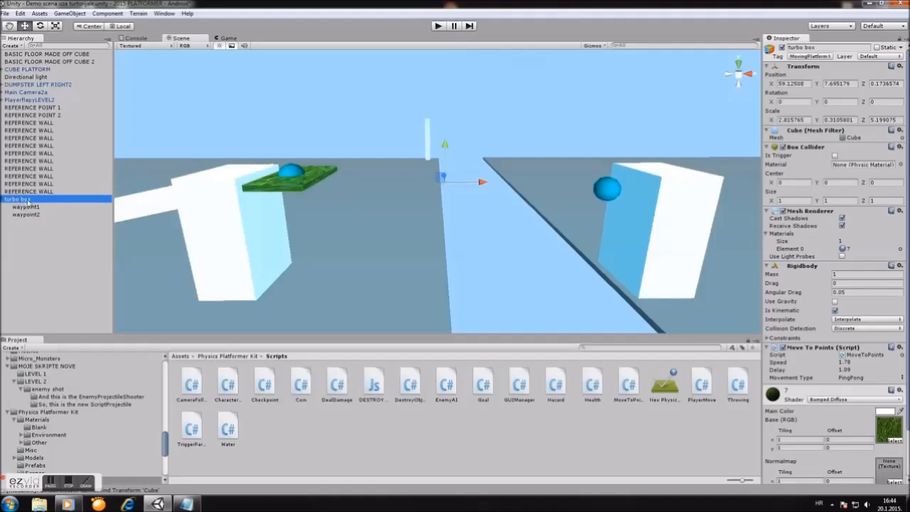
left_click(26, 206)
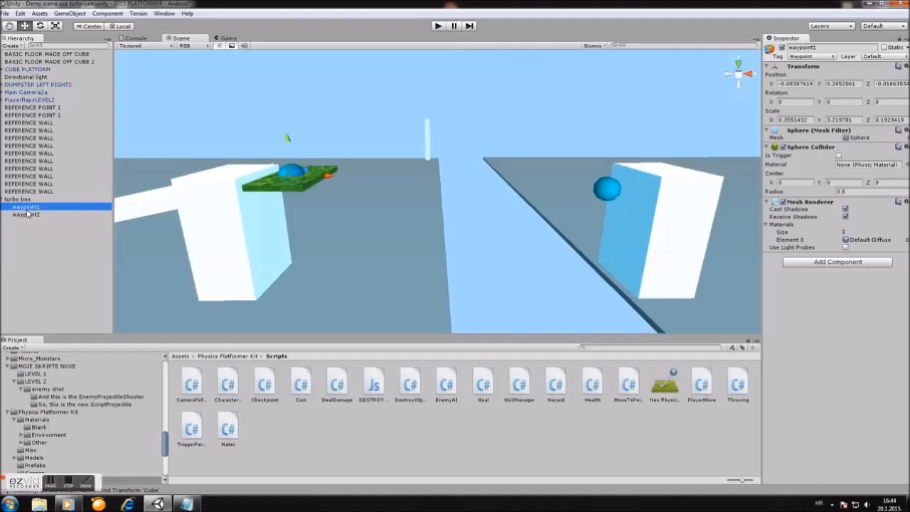
Step: Remove the Sphere Collider from waypoint1, then select the turbo box platform
left_click(902, 147)
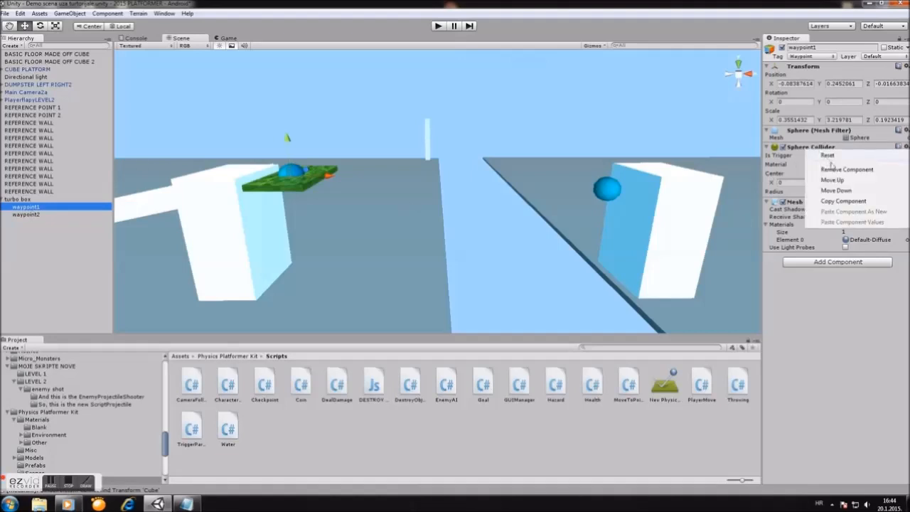
left_click(847, 170)
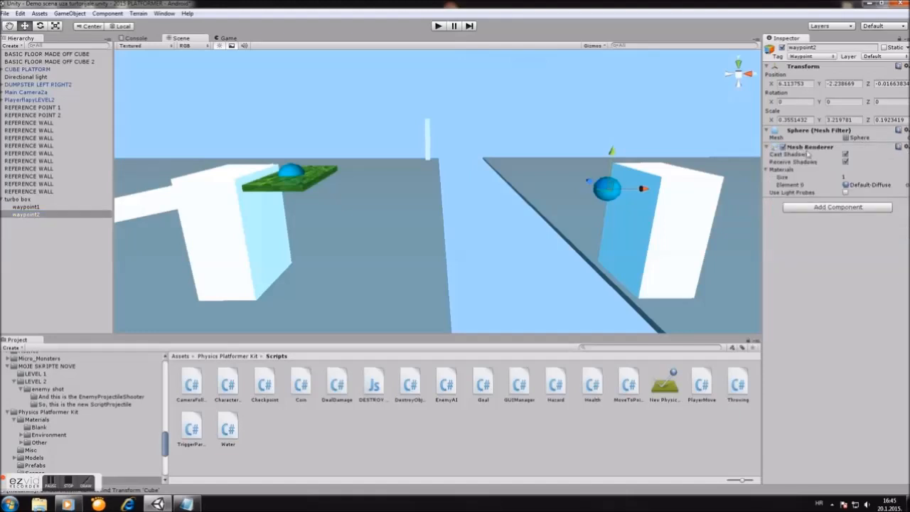
mouse_move(85, 192)
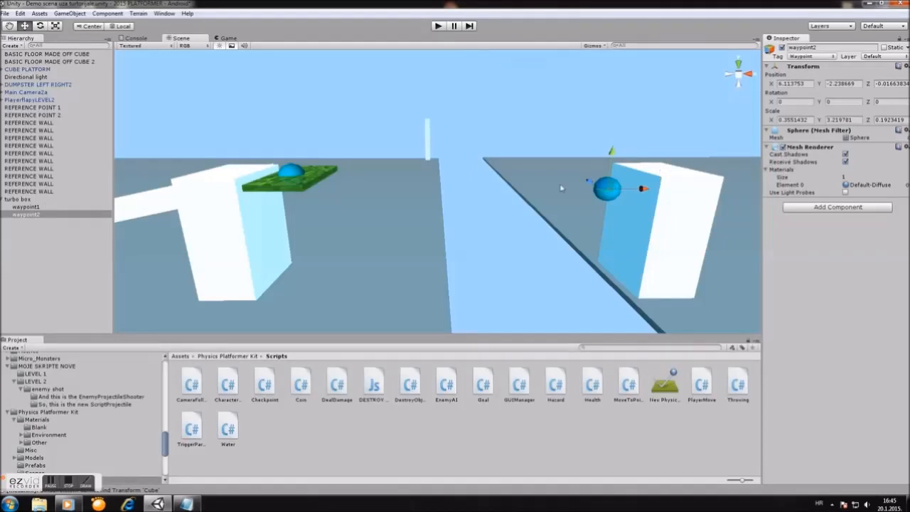
left_click(18, 199)
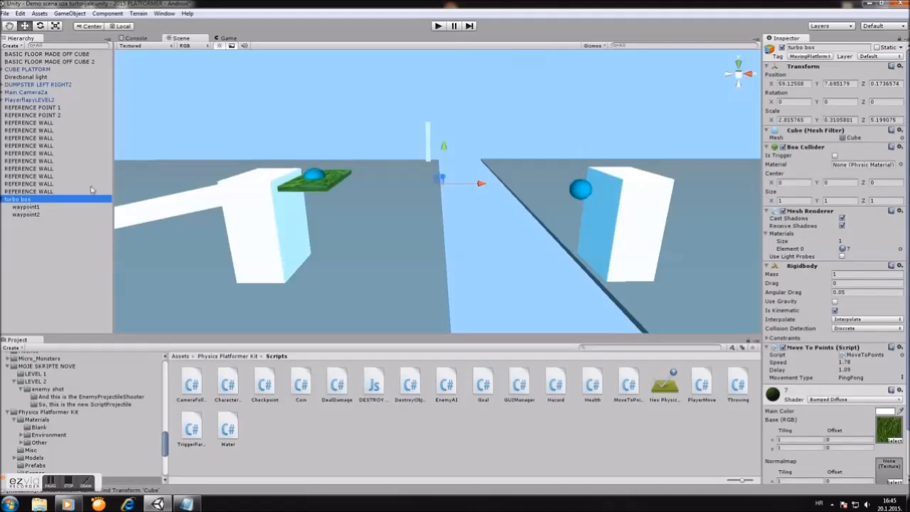
Step: Show the PREFABS LEVEL 2 assets and start Play mode to test the level
left_click(25, 207)
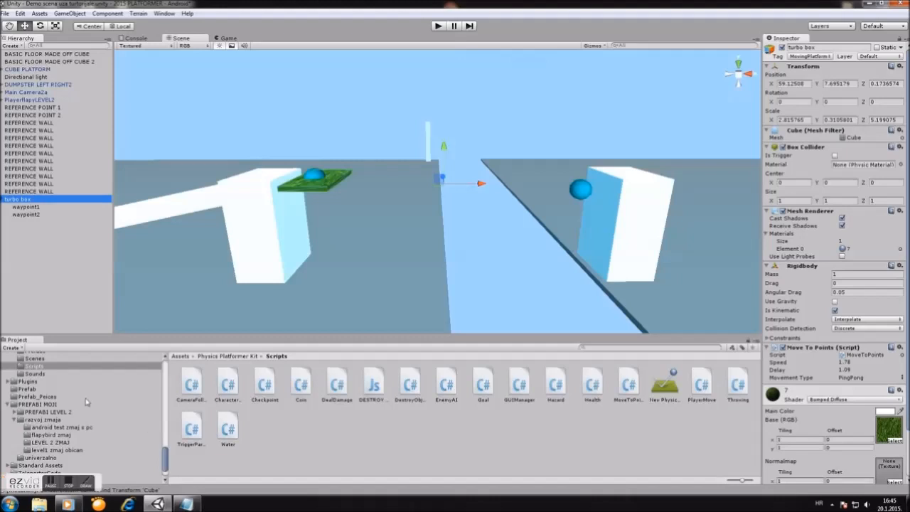
left_click(48, 412)
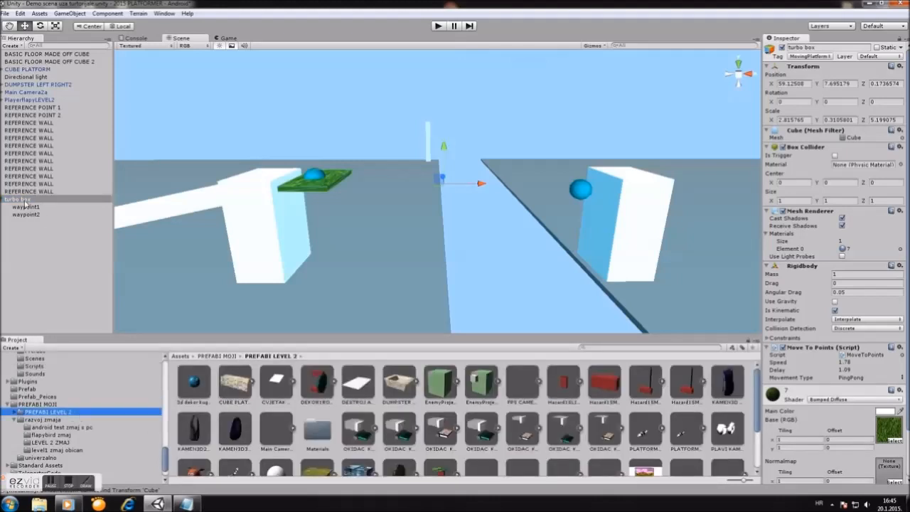
double_click(22, 199)
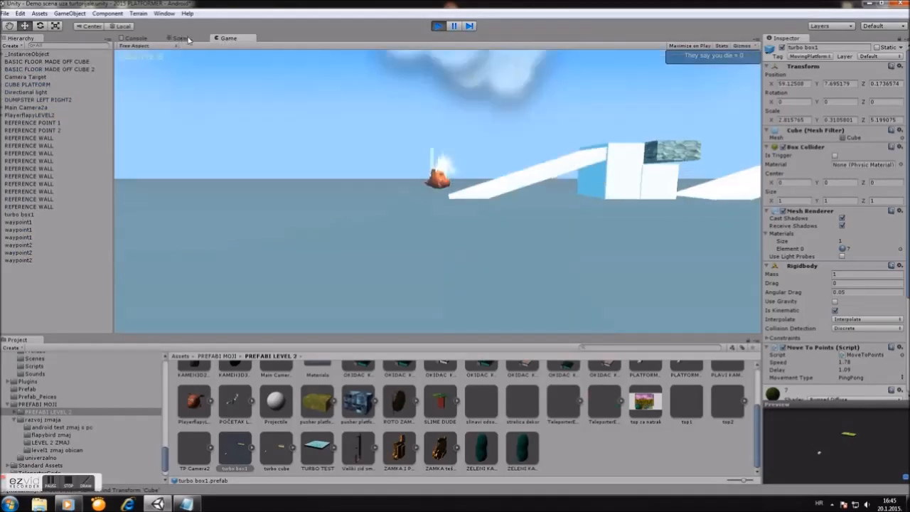
Step: Watch the moving platform from Scene and Game views, then end Play mode
left_click(179, 37)
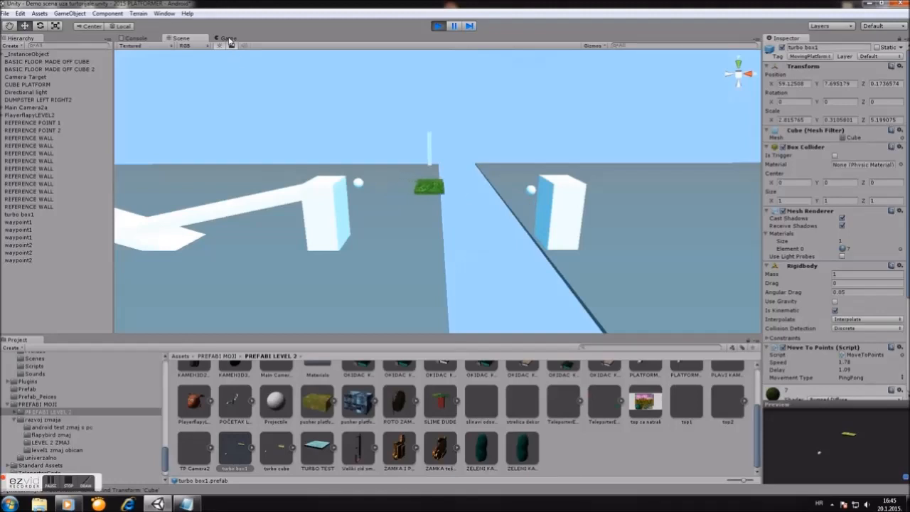
left_click(227, 37)
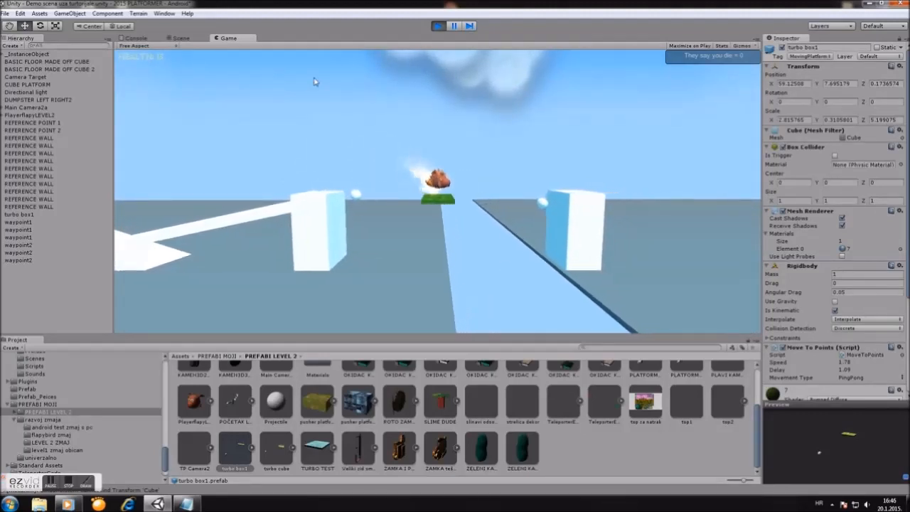
left_click(179, 37)
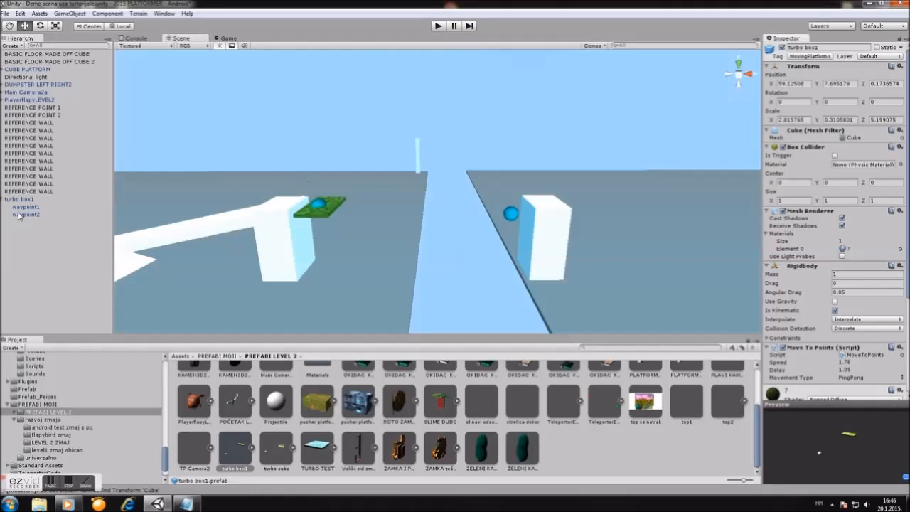
Step: Raise waypoint2 high above the level and run Play mode, watching from the Scene view
left_click(27, 213)
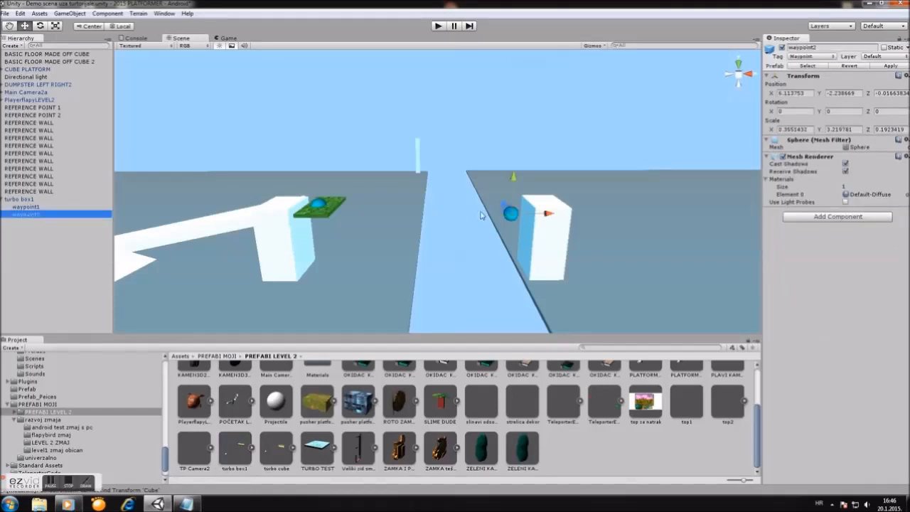
left_click_drag(512, 199, 557, 64)
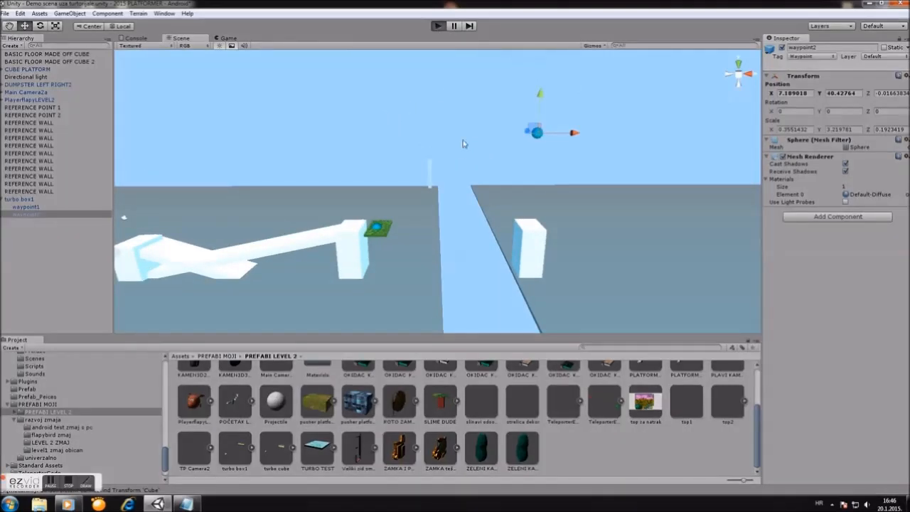
left_click(438, 25)
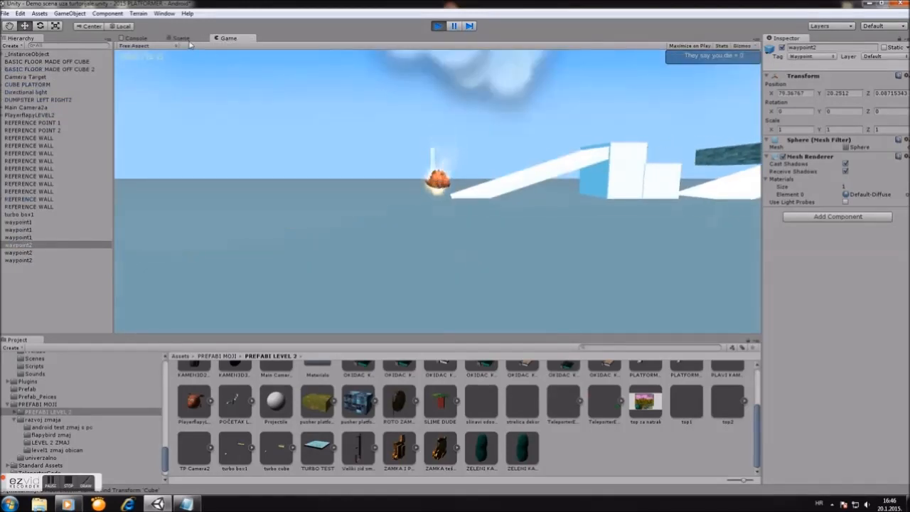
left_click(180, 37)
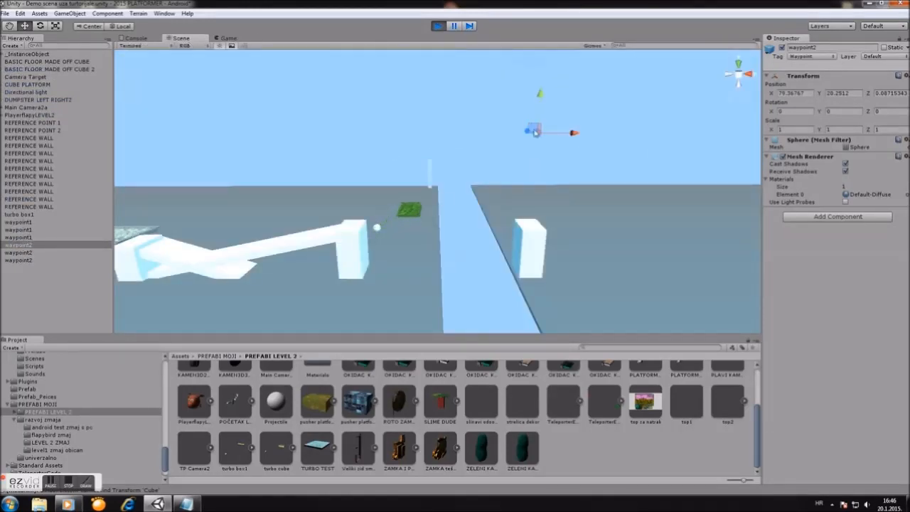